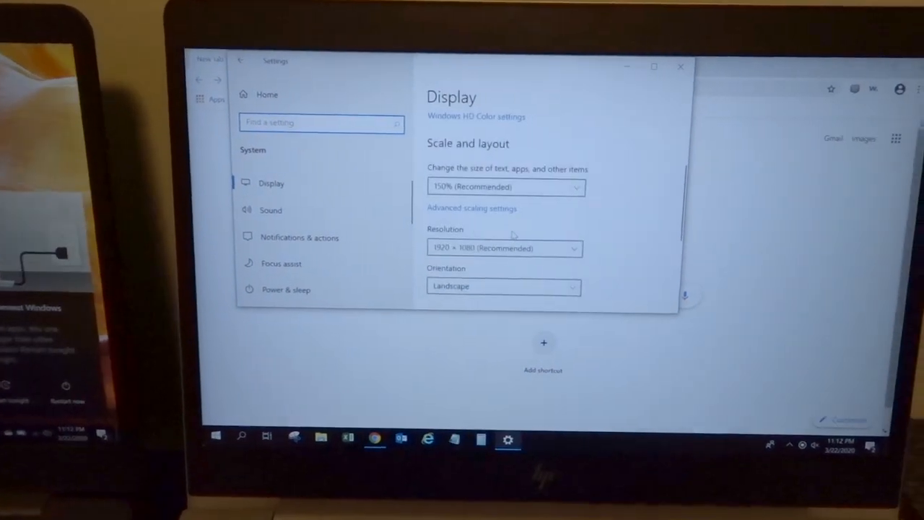
Open the second laptop's projection options and choose 'Connect to a wireless display'
scroll("down", 3)
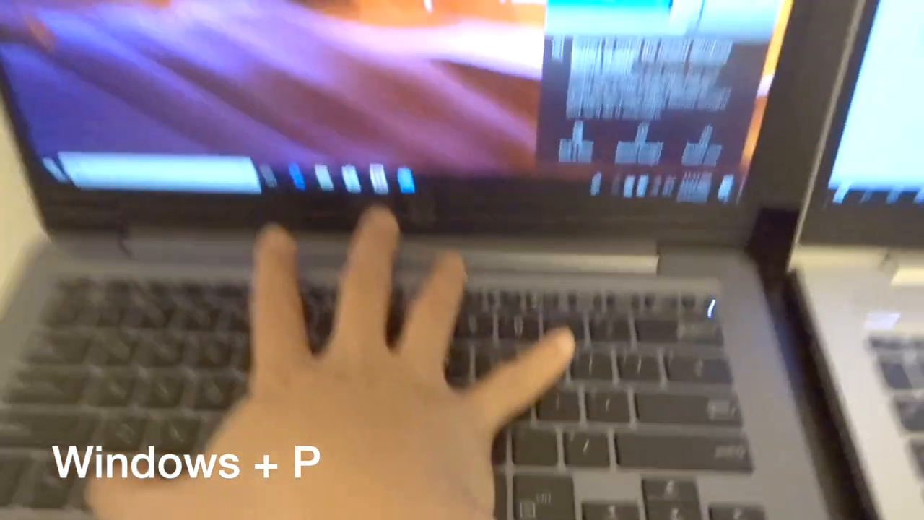
key("Win+P")
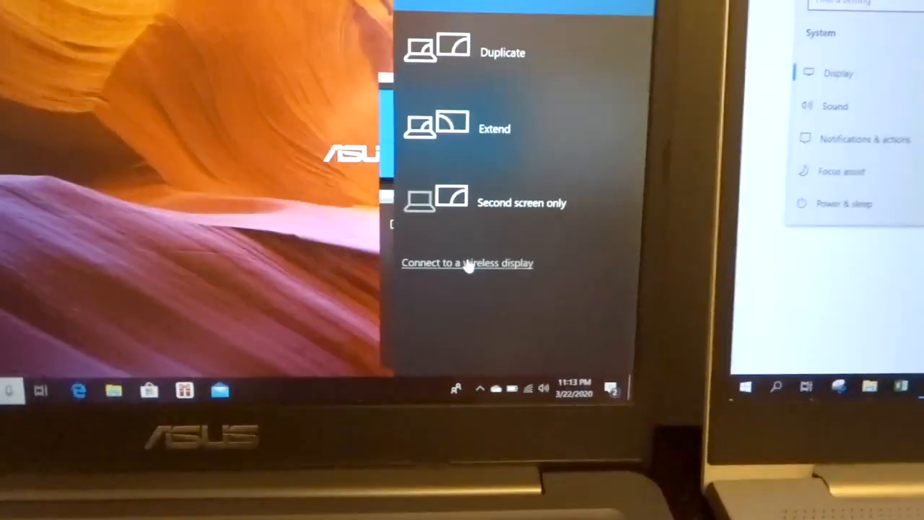
left_click(466, 262)
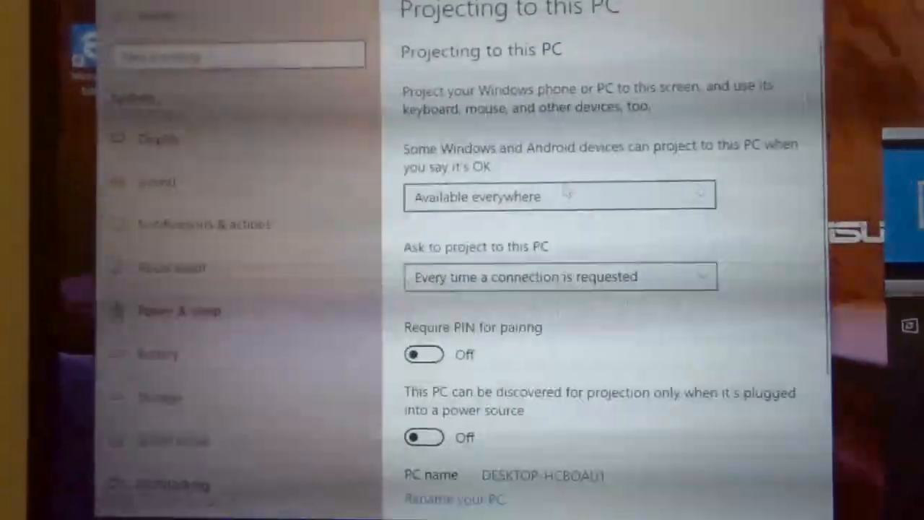
scroll("down", 3)
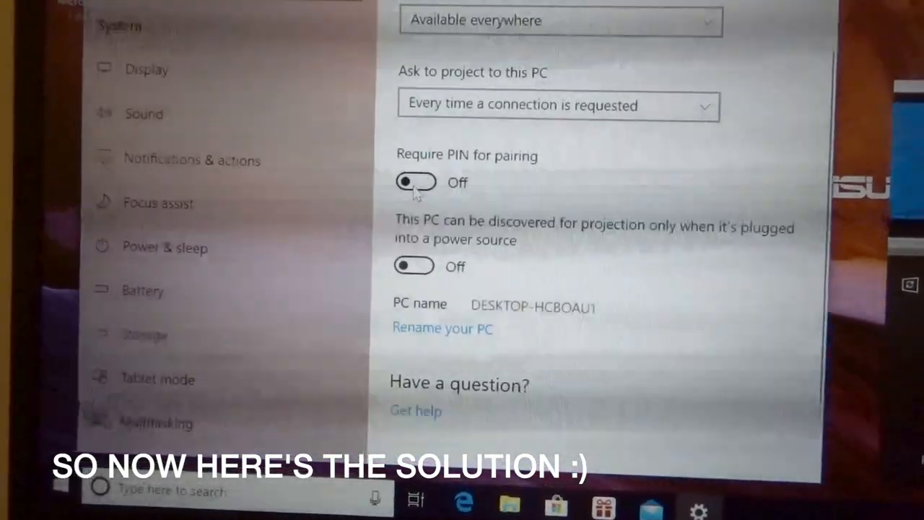
scroll("down", 3)
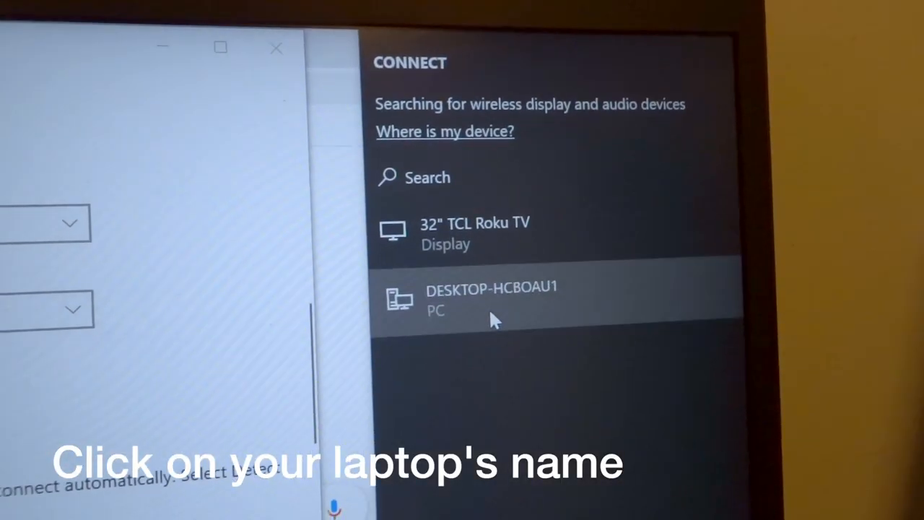
Select DESKTOP-HCBOAU1 in the Connect pane and accept the 'Allow to project here?' prompt
left_click(491, 298)
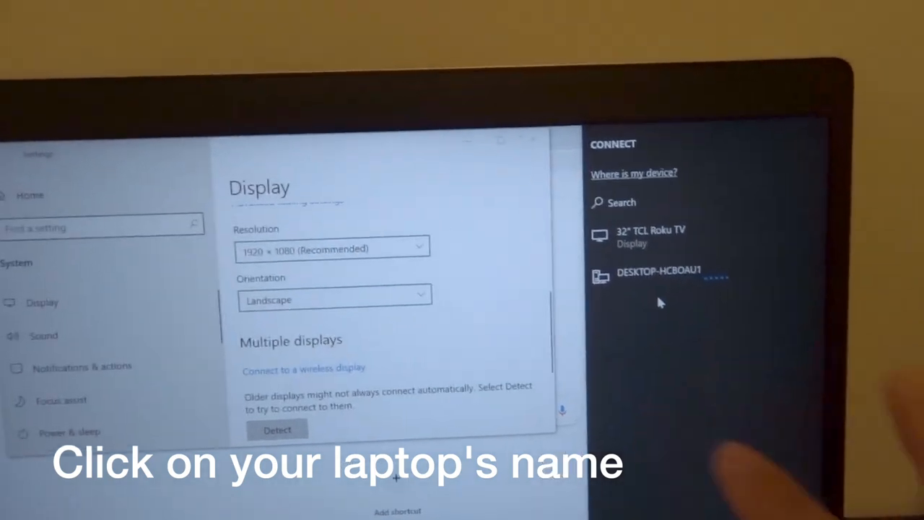
left_click(659, 277)
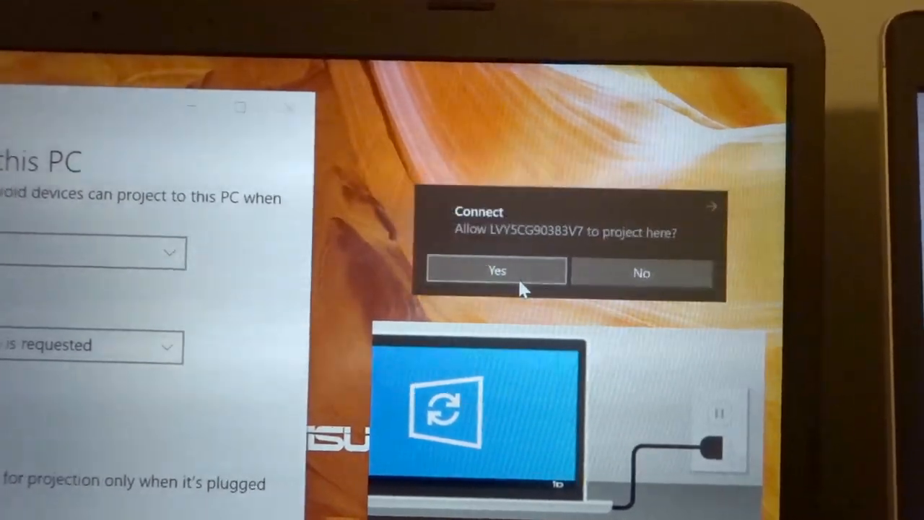
left_click(496, 271)
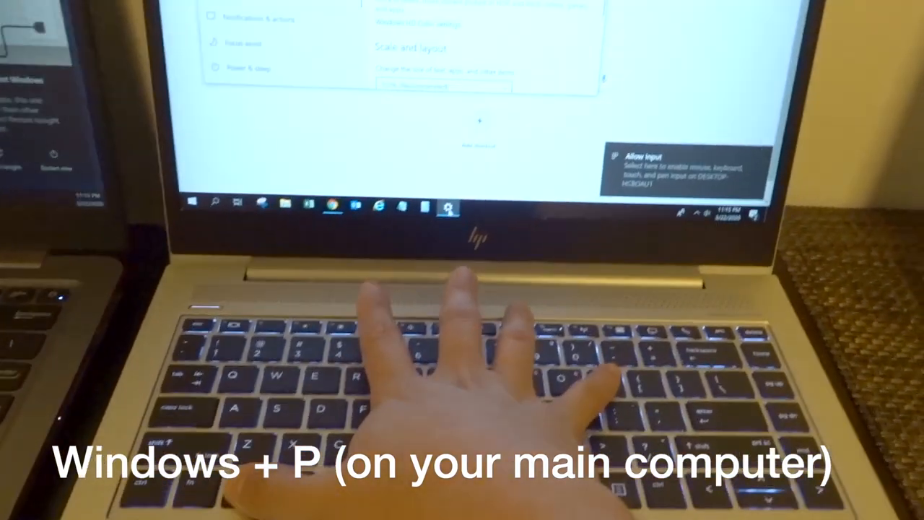
Open the Project pane on the main laptop with Windows+P
key("Win+P")
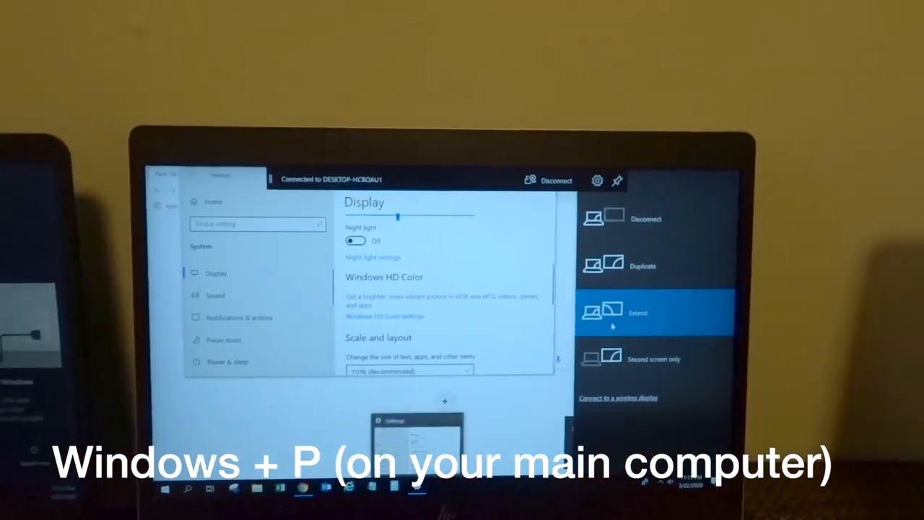